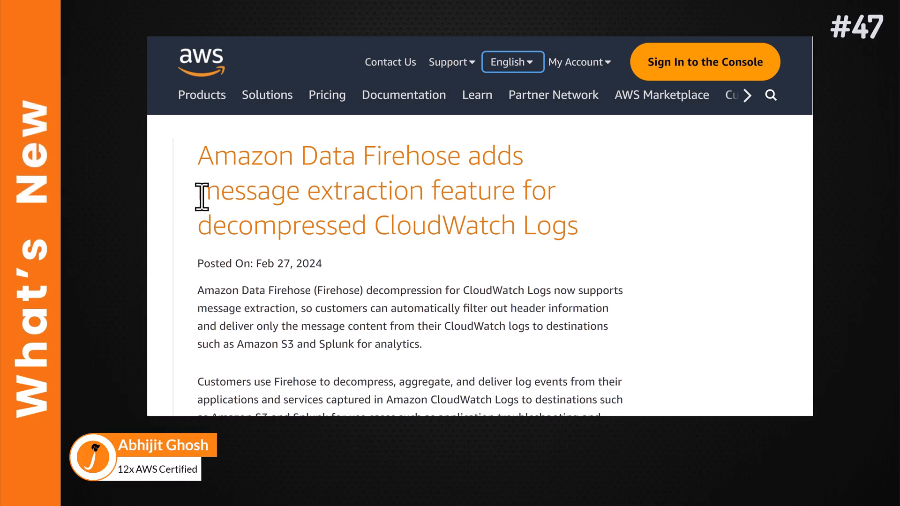
Turn on decompression in the Firehose stream's transform settings, leaving message extraction off.
left_click_drag(202, 189, 508, 190)
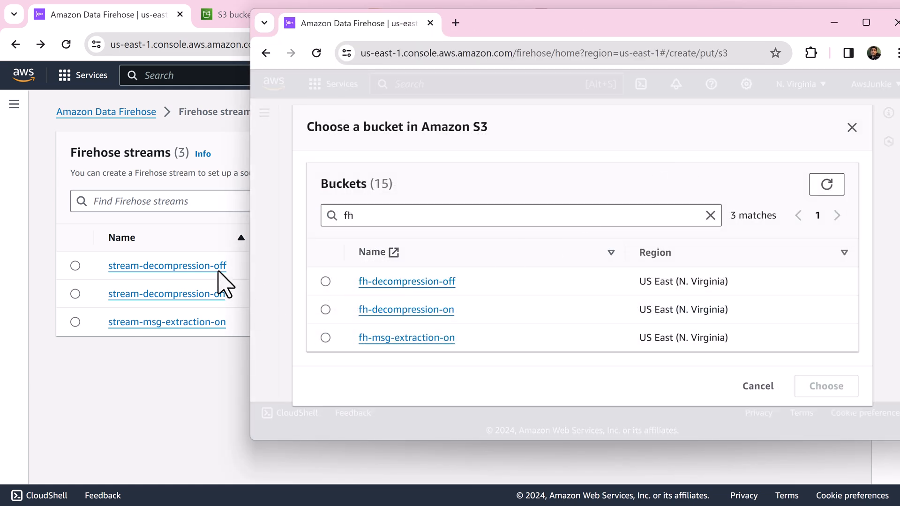
mouse_move(179, 336)
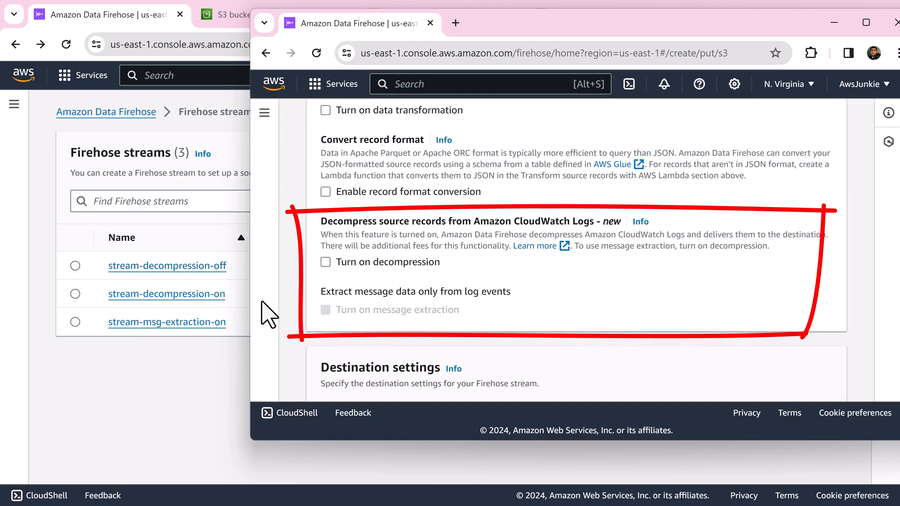
left_click(325, 262)
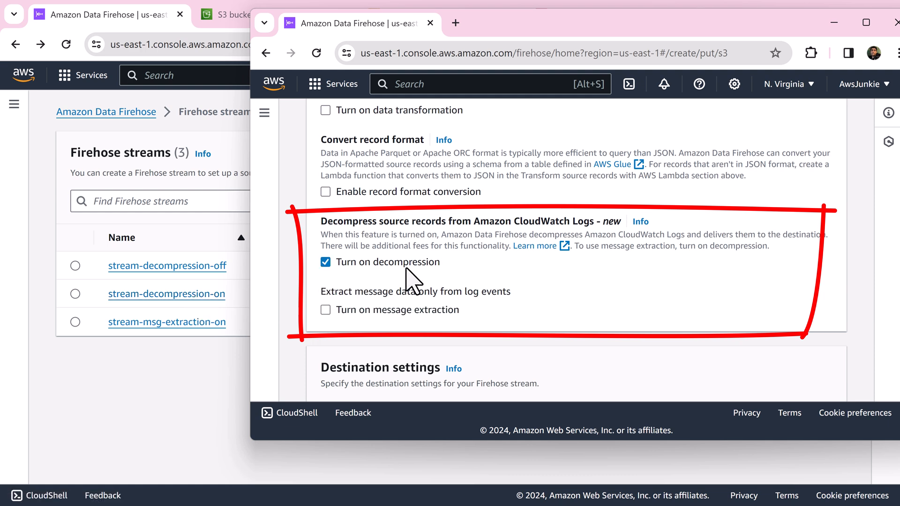
left_click(325, 261)
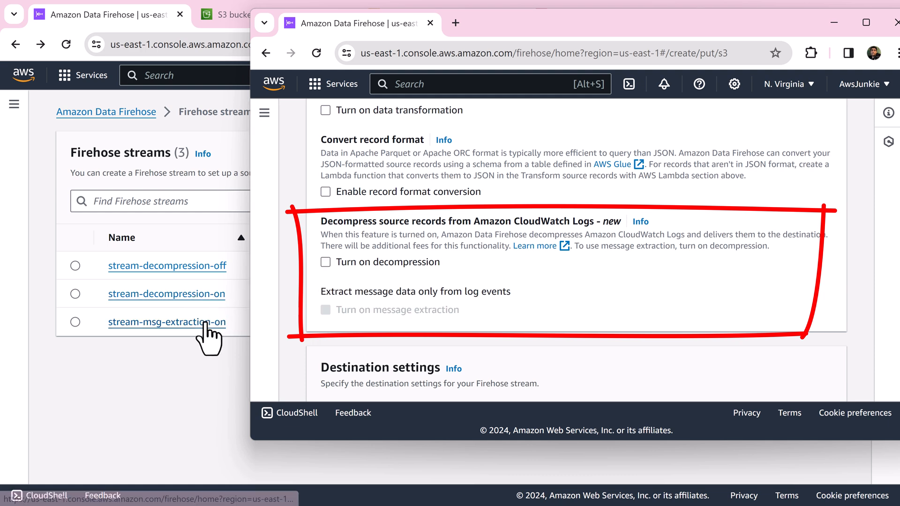
left_click(325, 262)
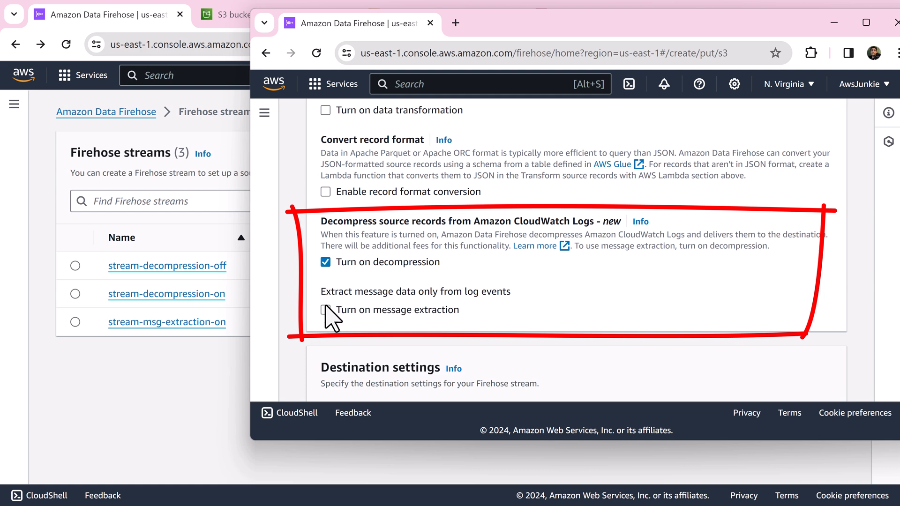
Run the Lambda function test so it logs its feature-testing message.
left_click(442, 15)
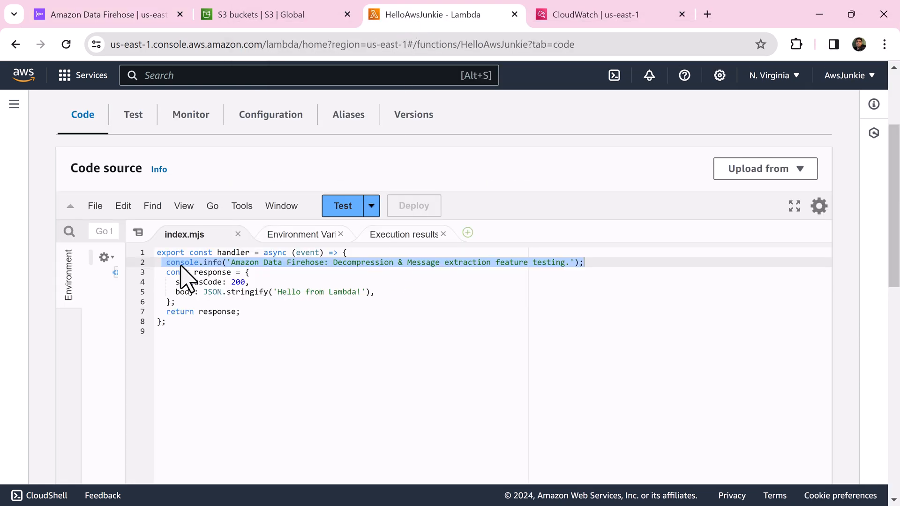
mouse_move(559, 275)
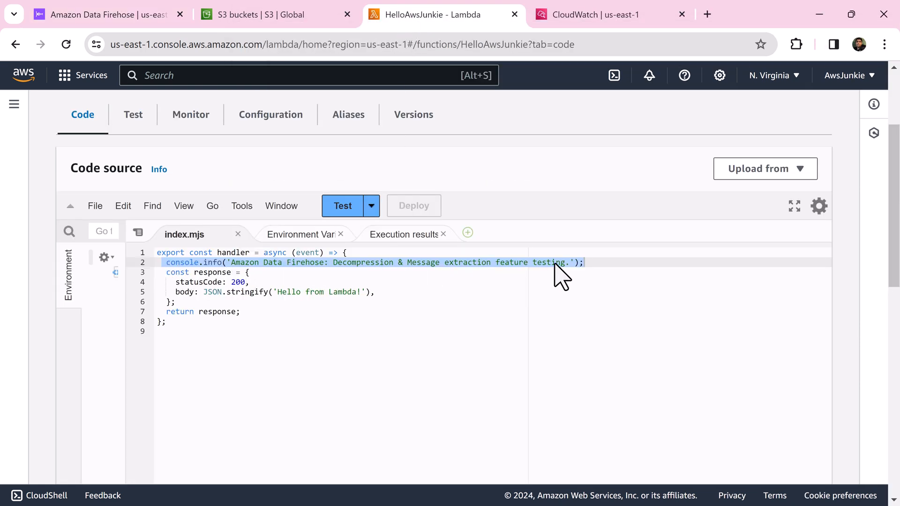
left_click(342, 205)
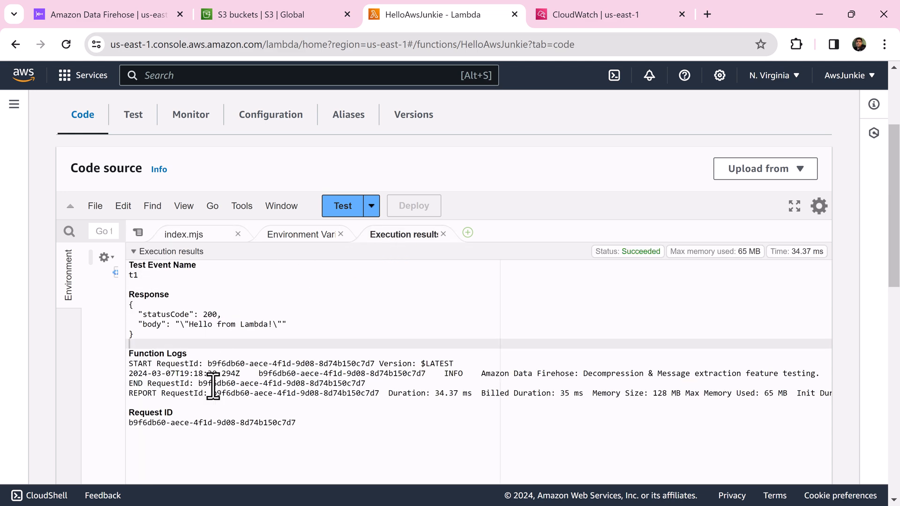
left_click(596, 15)
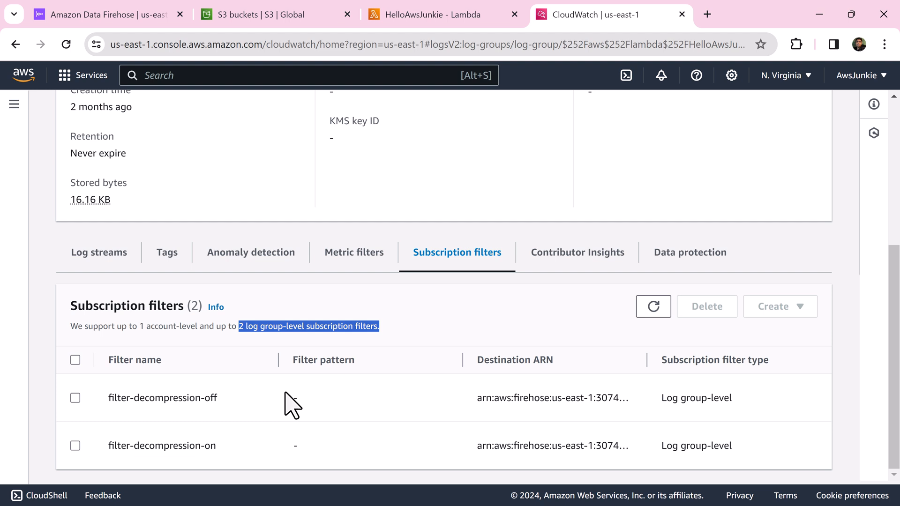
Select filter-decompression-off and trace its matching Firehose stream and fh-decompression-off S3 bucket.
double_click(162, 397)
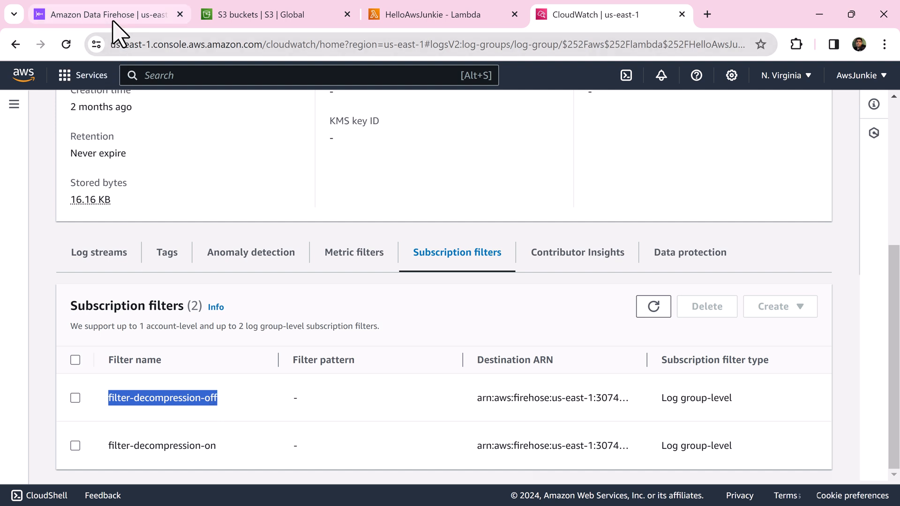
left_click(103, 14)
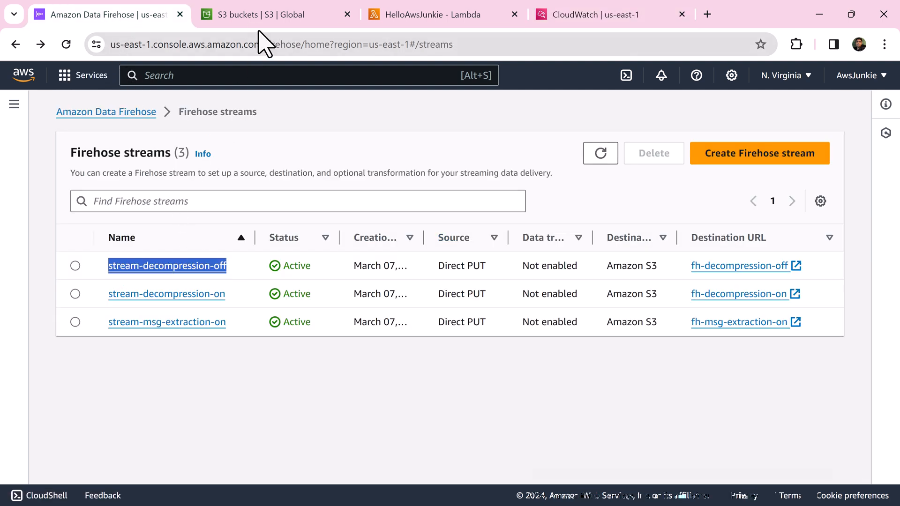
left_click(273, 15)
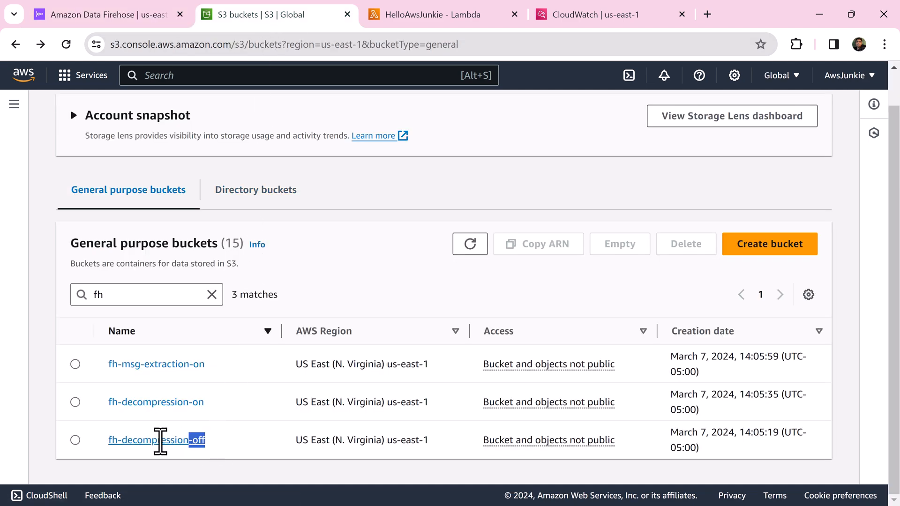
left_click(442, 15)
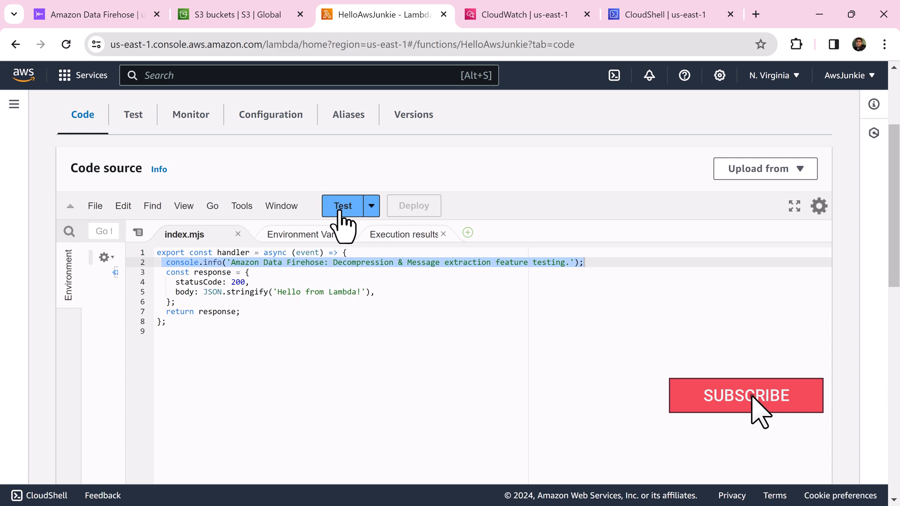
Run the Lambda test again and browse fh-decompression-off into its 2024/03 folders.
left_click(341, 205)
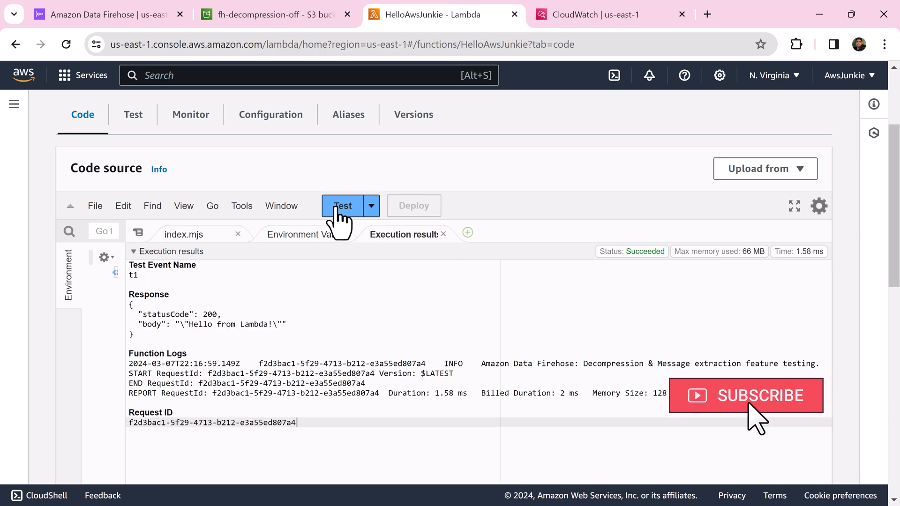
left_click(270, 15)
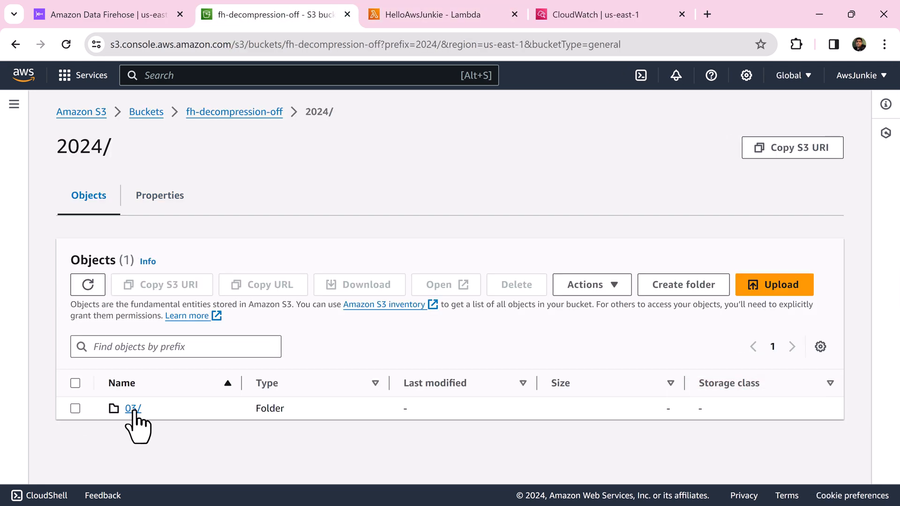
left_click(131, 408)
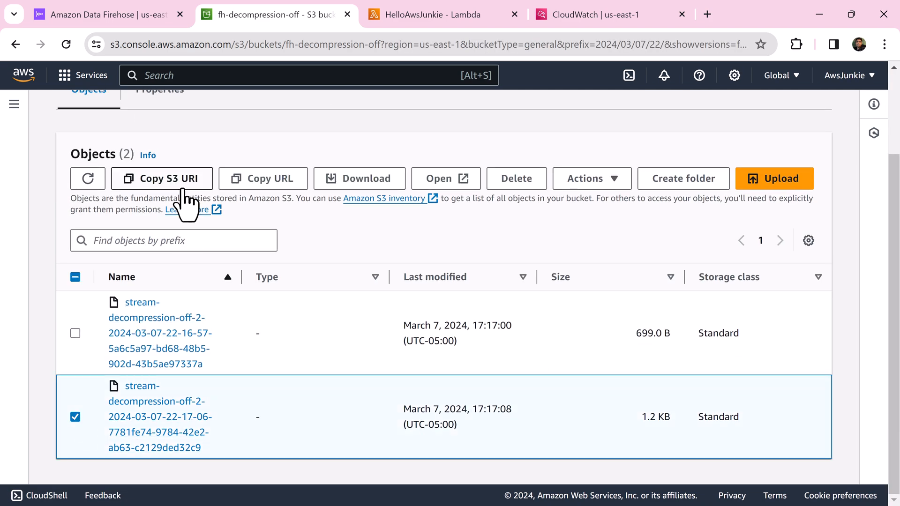
Copy the newer decompression-off object's S3 URI and download it with aws s3 cp.
left_click(163, 178)
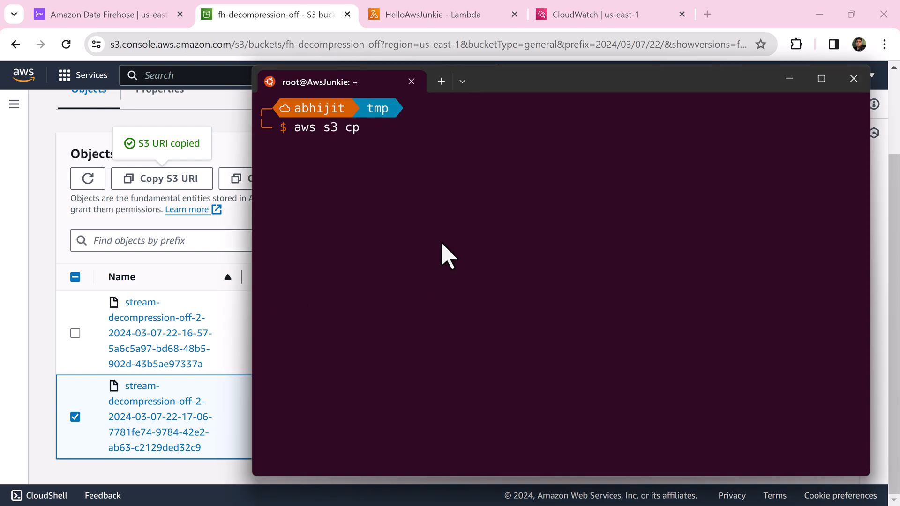
type("s3://fh-decompression-off/2024/03/07/22/stream-decompression-off-2-2024-03-07-22-17-06-7781fe74-9784-42e2-ab63-c2129ded32c9 .")
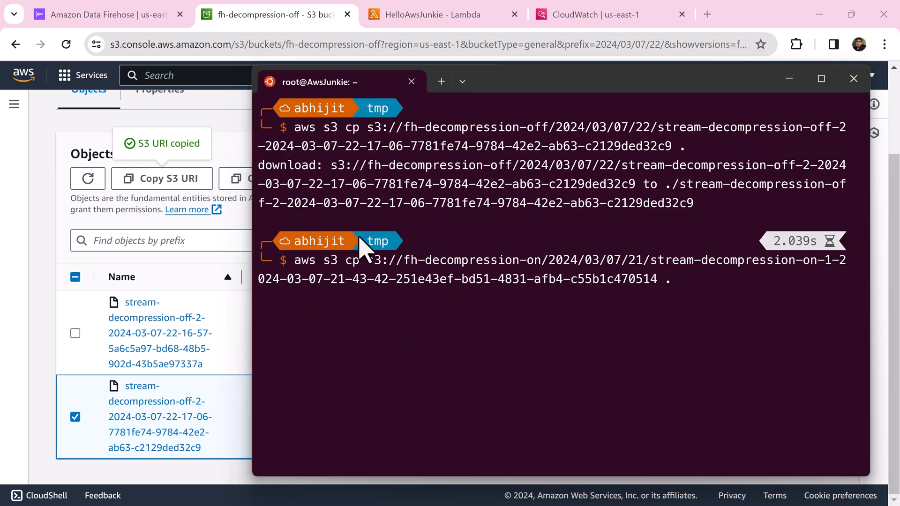
mouse_move(680, 298)
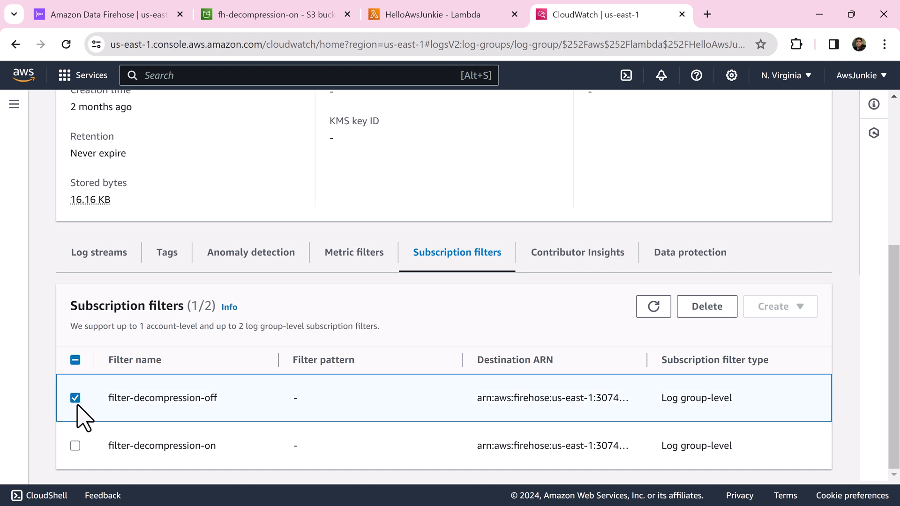
mouse_move(706, 306)
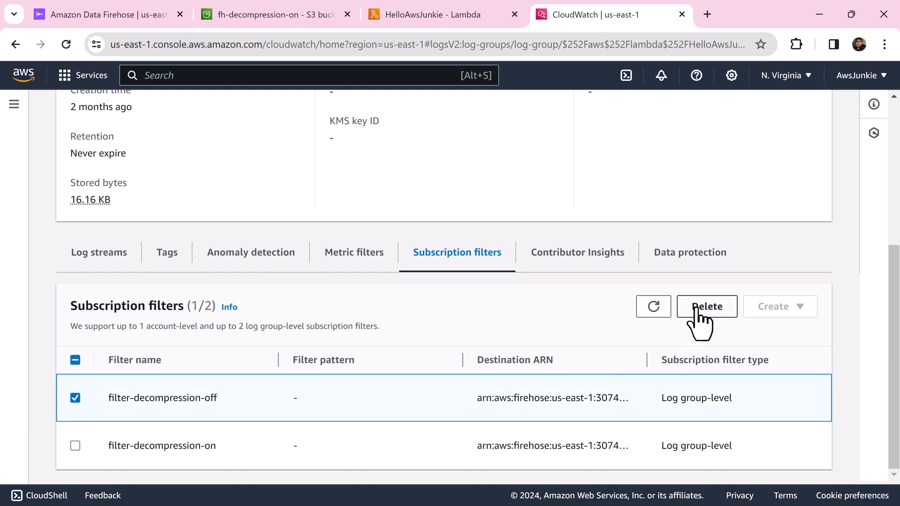
Delete filter-decompression-off and start a new Firehose subscription filter named CW2FH.
left_click(707, 306)
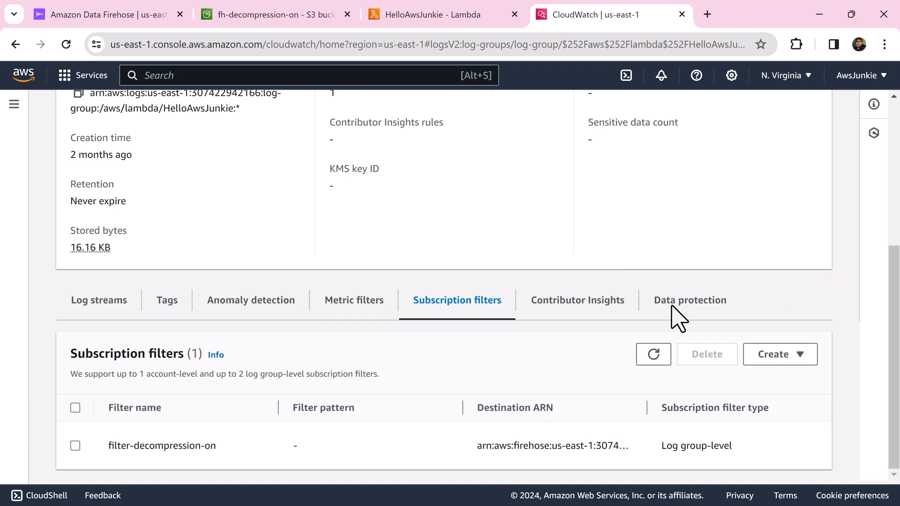
left_click(779, 355)
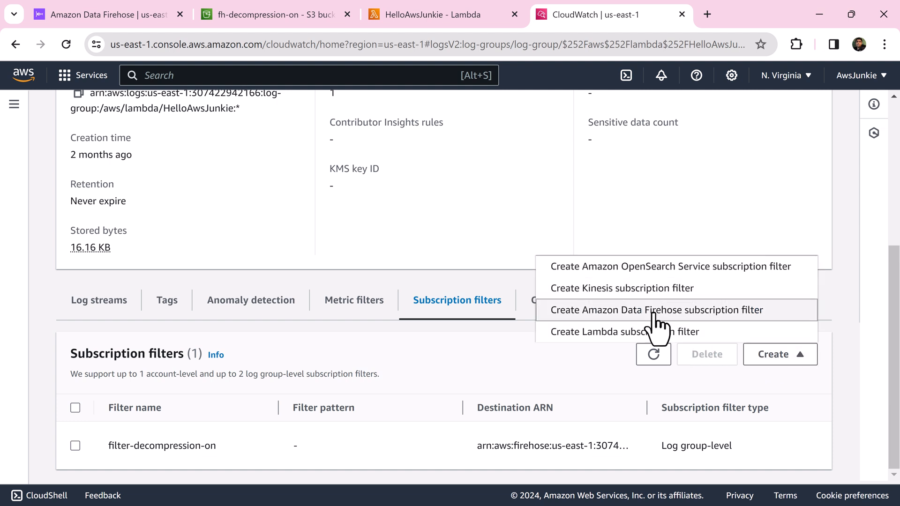
left_click(656, 310)
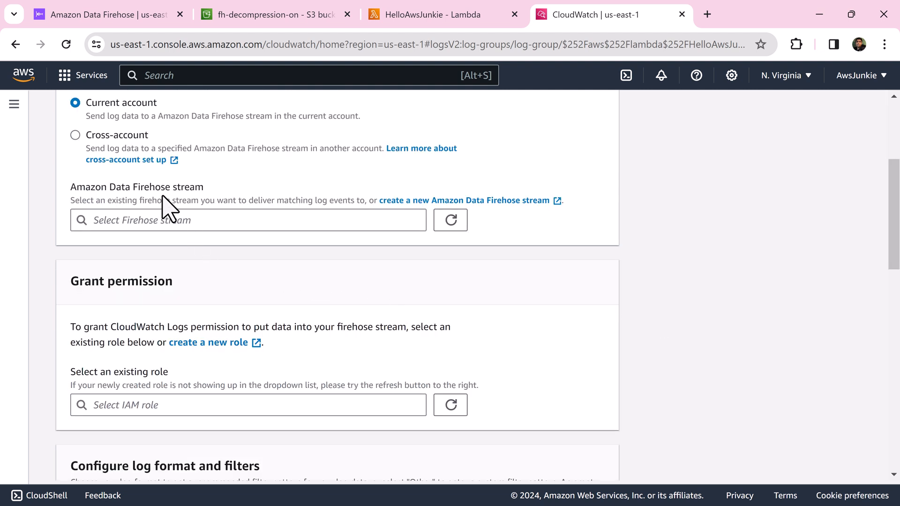
left_click(248, 220)
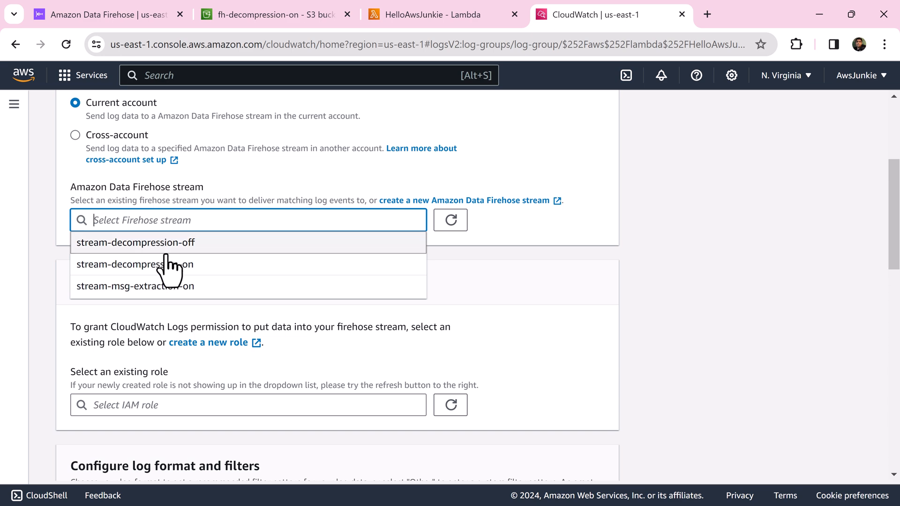
left_click(248, 404)
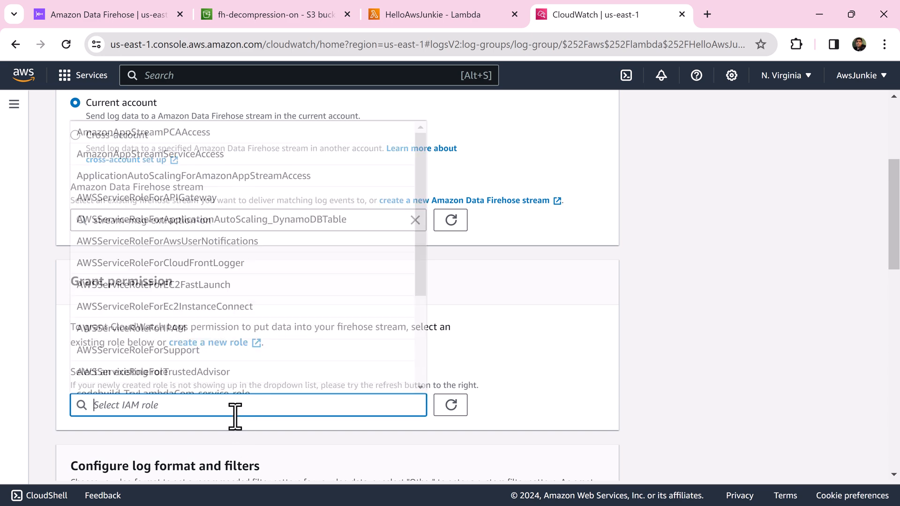
type("CW2FH")
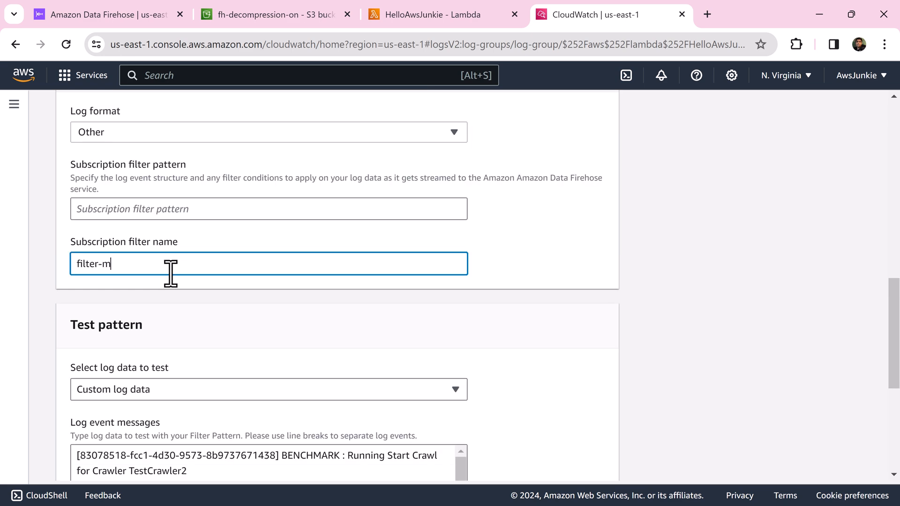
scroll("down", 3)
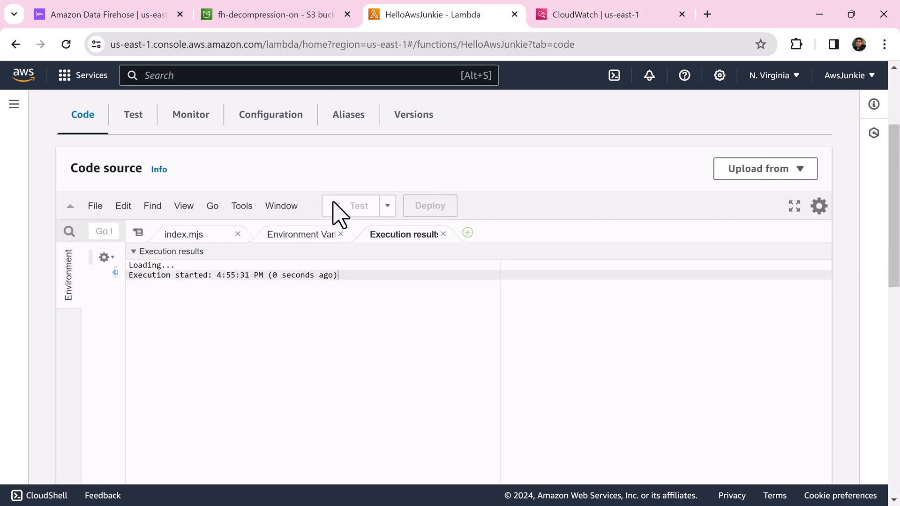
Test-run HelloAwsJunkie three times to generate log events.
left_click(342, 205)
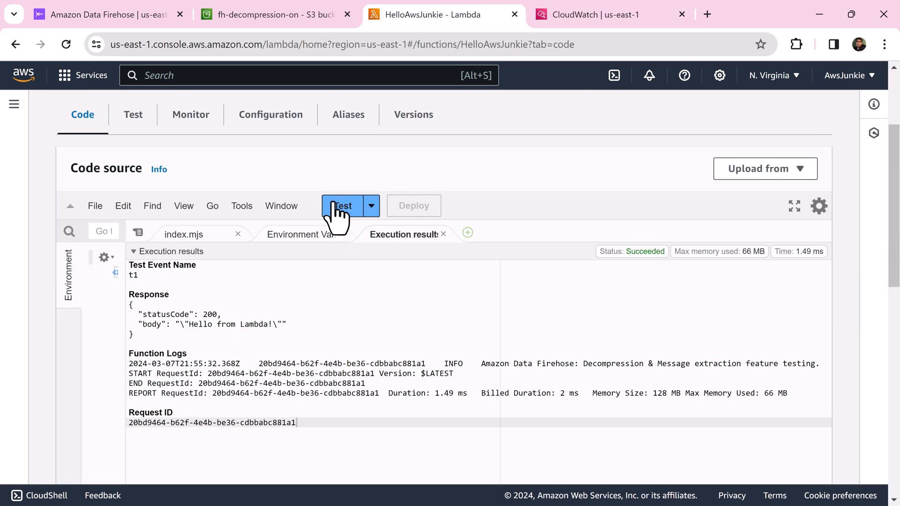
left_click(342, 205)
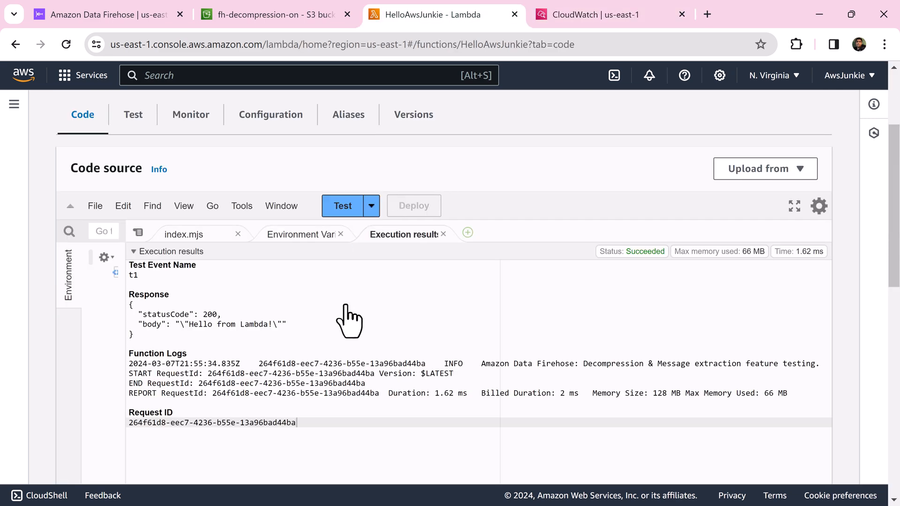
left_click(270, 15)
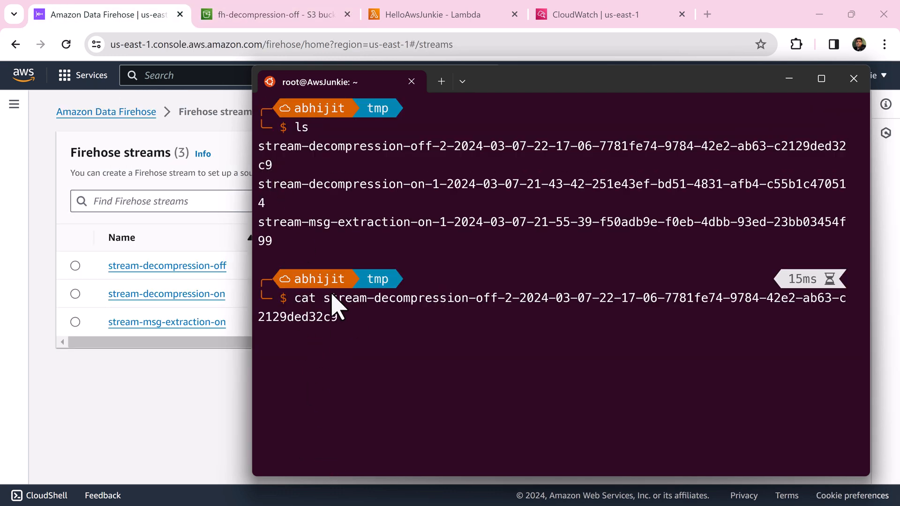
List the downloaded files and print the decompression-off, decompression-on and msg-extraction-on logs through jq.
type("cle")
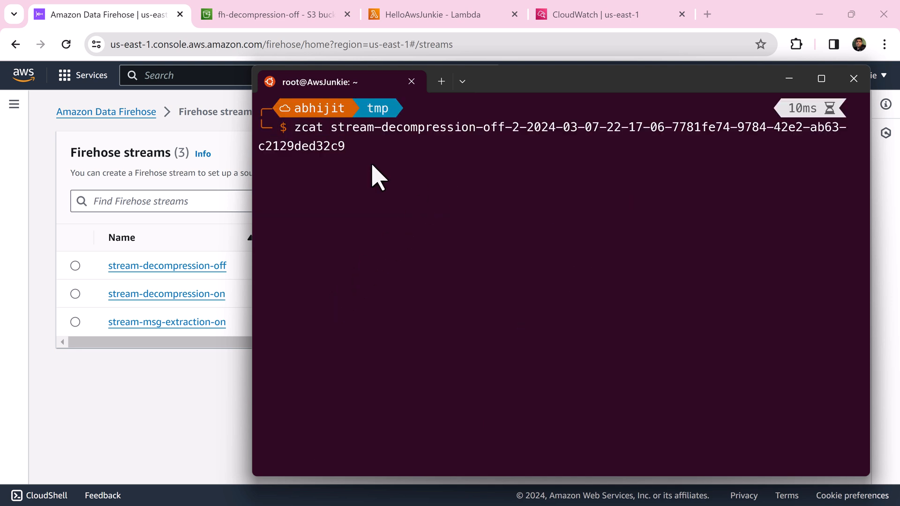
type("| jq")
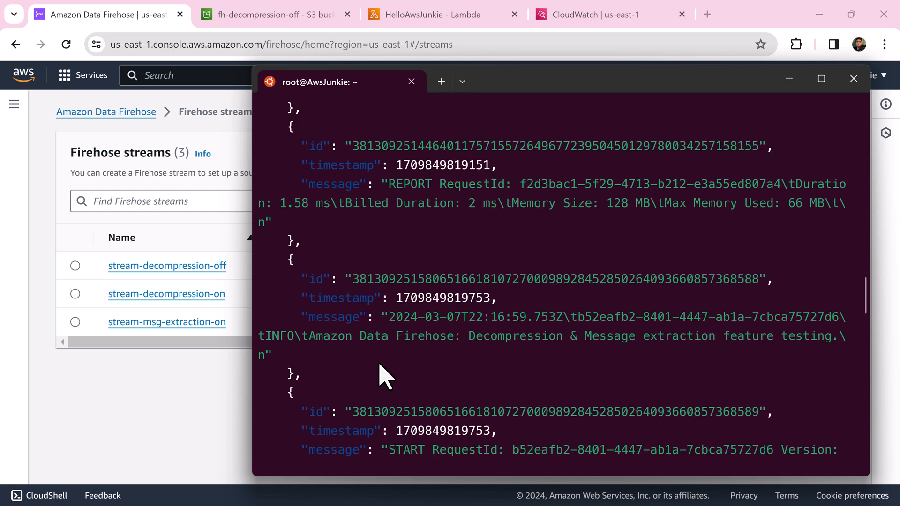
type("ls")
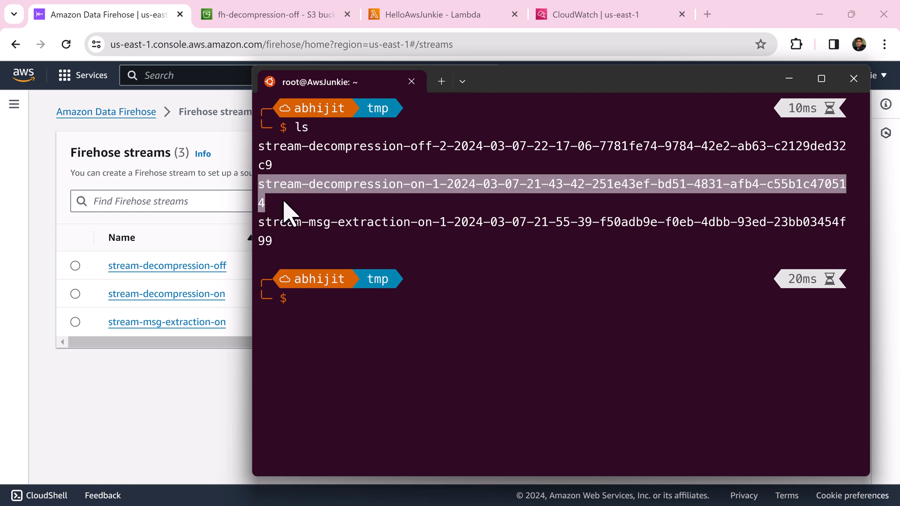
type("cat")
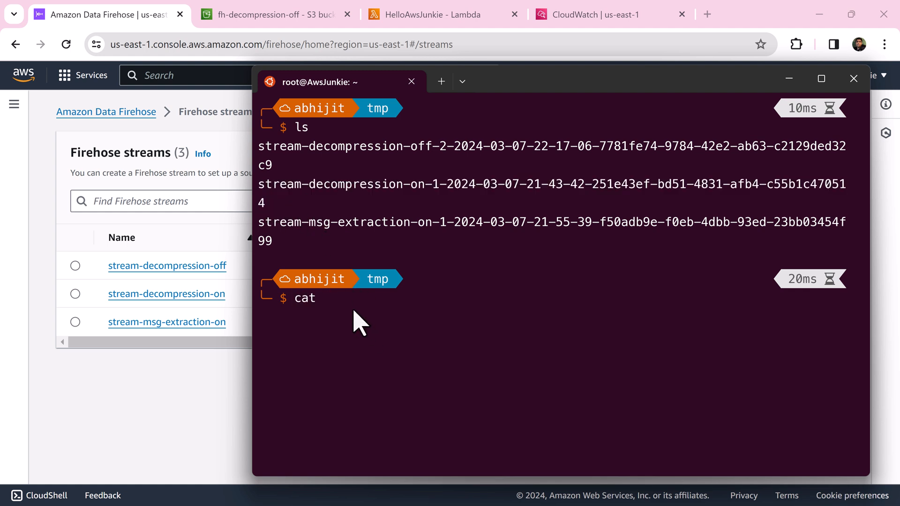
type("stream-decompression-on-1-2024-03-07-21-43-42-251e43ef-bd51-4831-afb4-c55b1c470514")
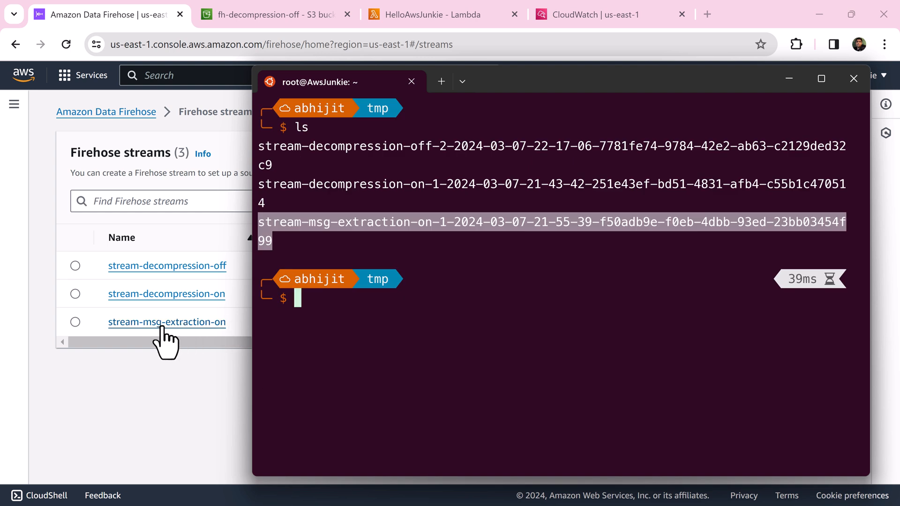
mouse_move(295, 278)
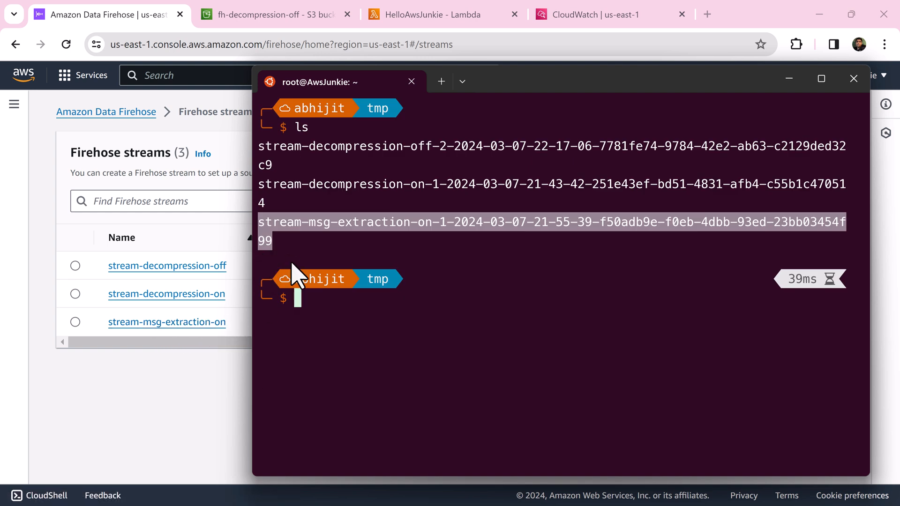
type("cat stream-msg-extraction-on-1-2024-03-07-21-55-39-f50adb9e-f0eb-4dbb-93ed-23bb03454f99")
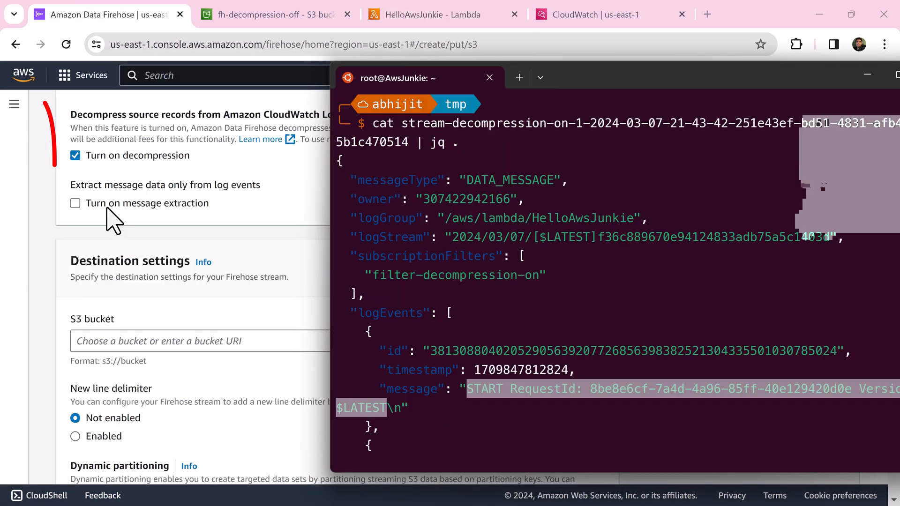
left_click(75, 203)
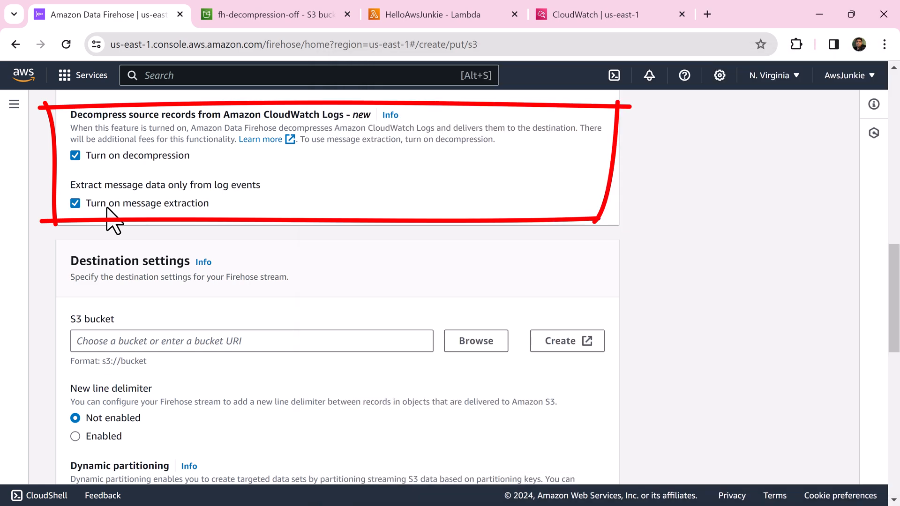